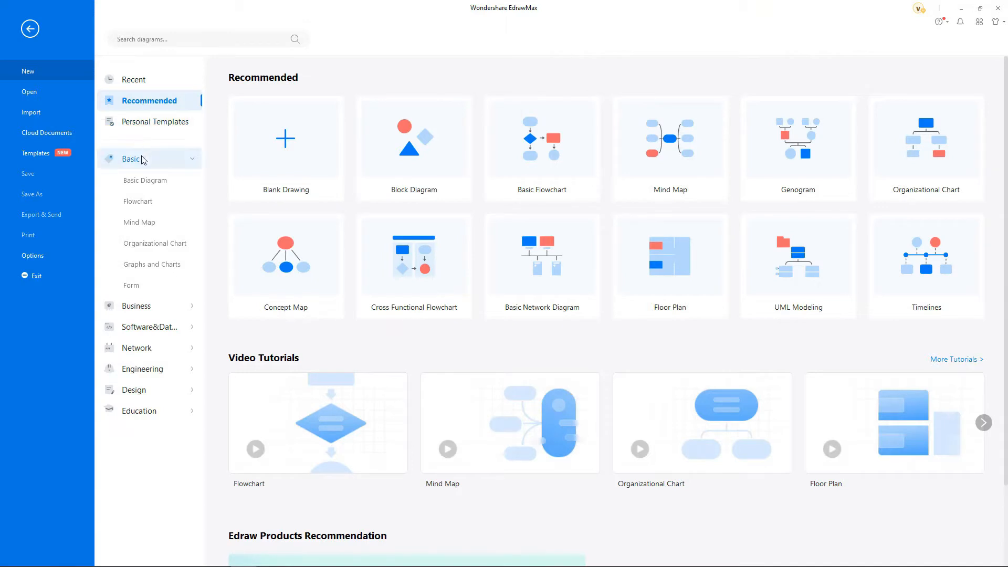
Start a new blank Basic Flowchart drawing from the Flowchart category
{"action": "left_click", "coordinate": [138, 201]}
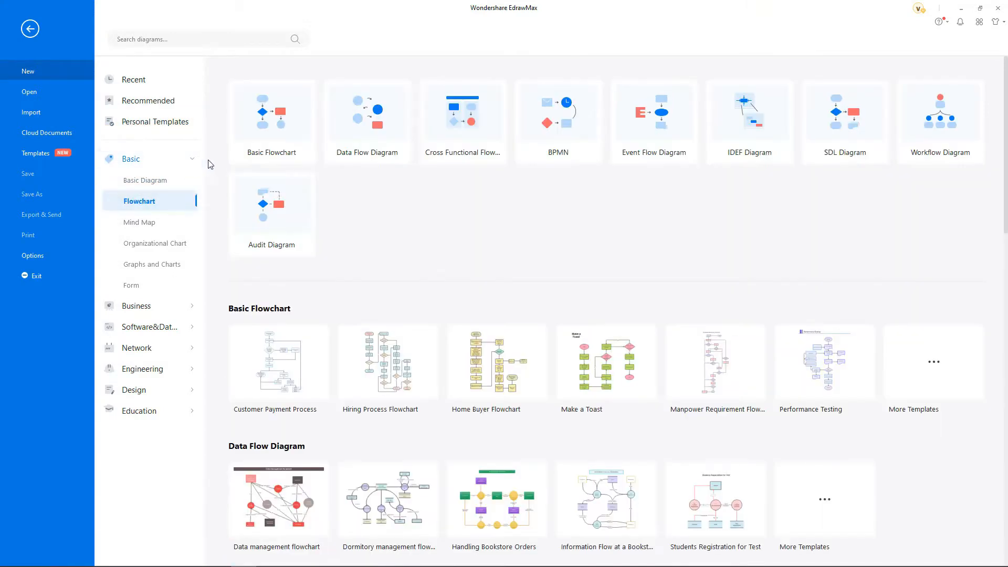
{"action": "left_click", "coordinate": [271, 122]}
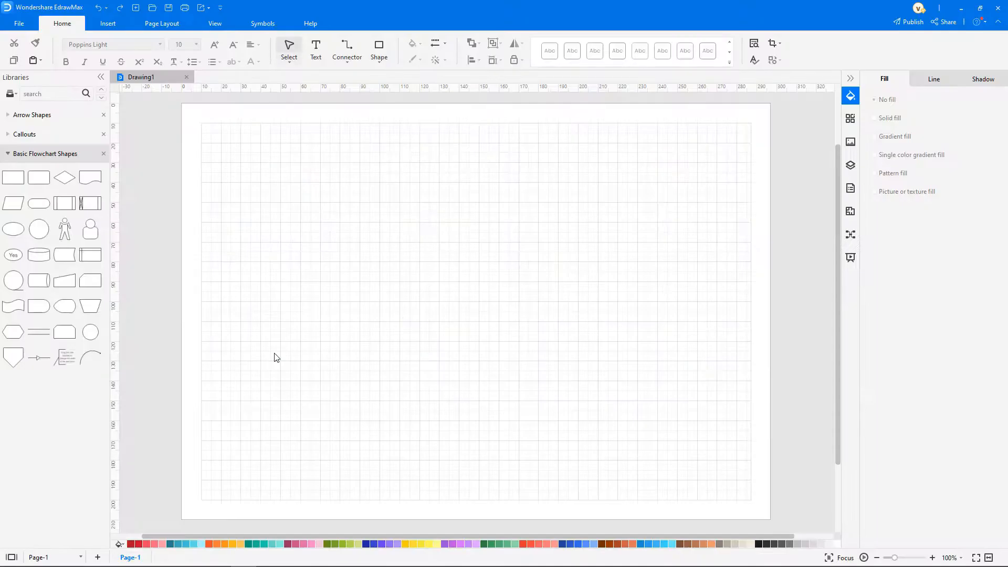
{"action": "mouse_move", "coordinate": [40, 203]}
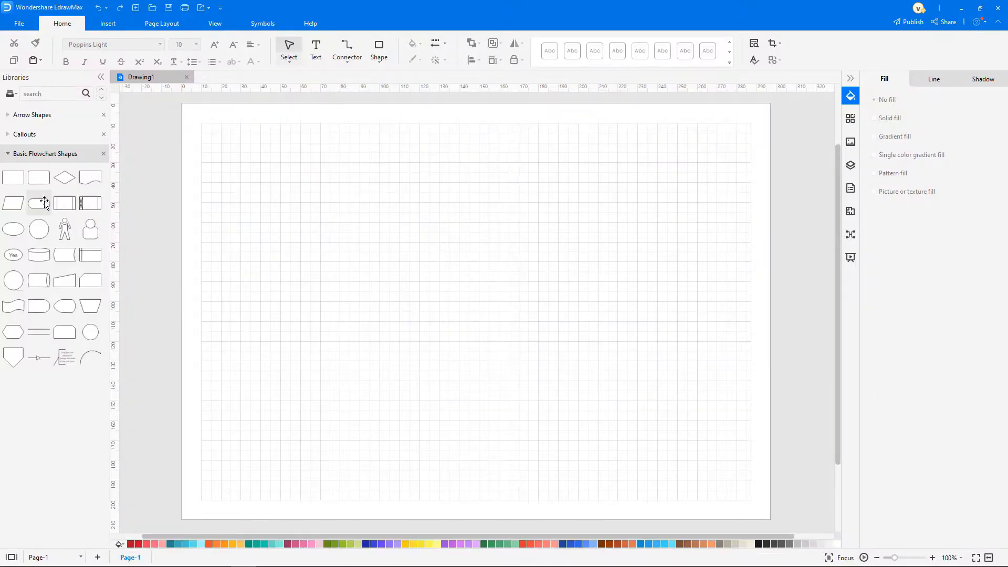
Place a Start terminator at top centre with a 'Check working hours' decision connected below it
{"action": "left_click_drag", "start_coordinate": [38, 203], "coordinate": [473, 243]}
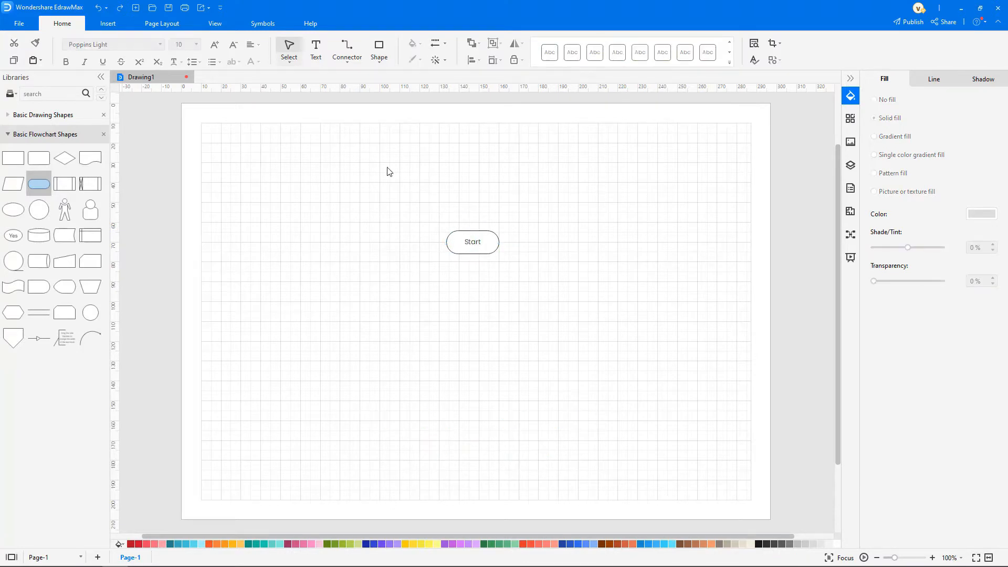
{"action": "left_click", "coordinate": [214, 24]}
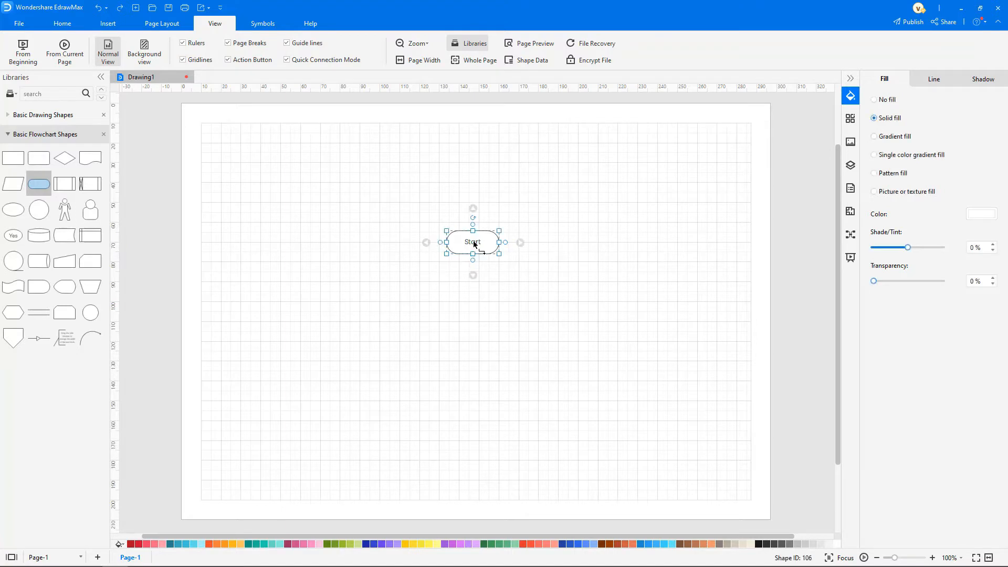
{"action": "left_click", "coordinate": [473, 276]}
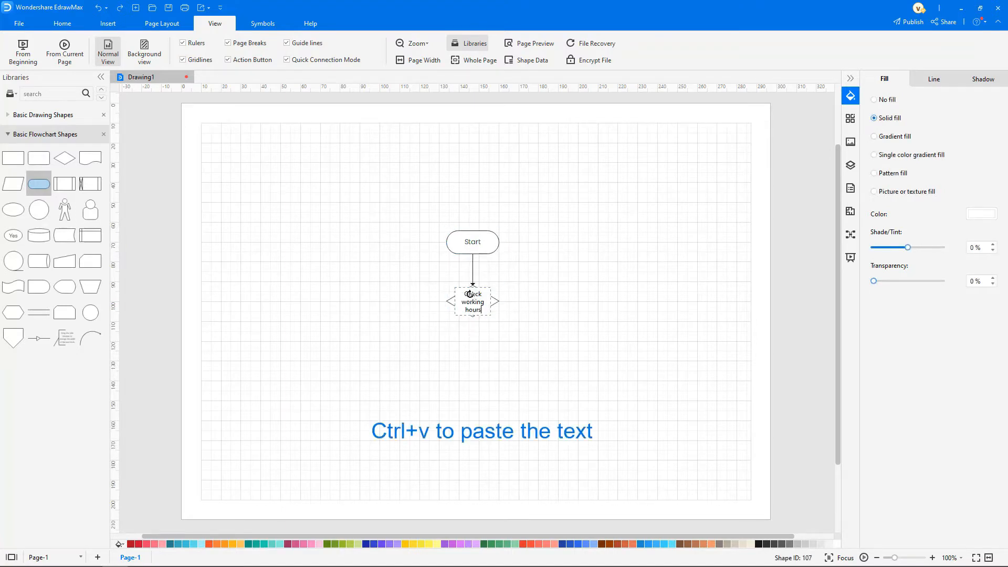
{"action": "left_click", "coordinate": [473, 302]}
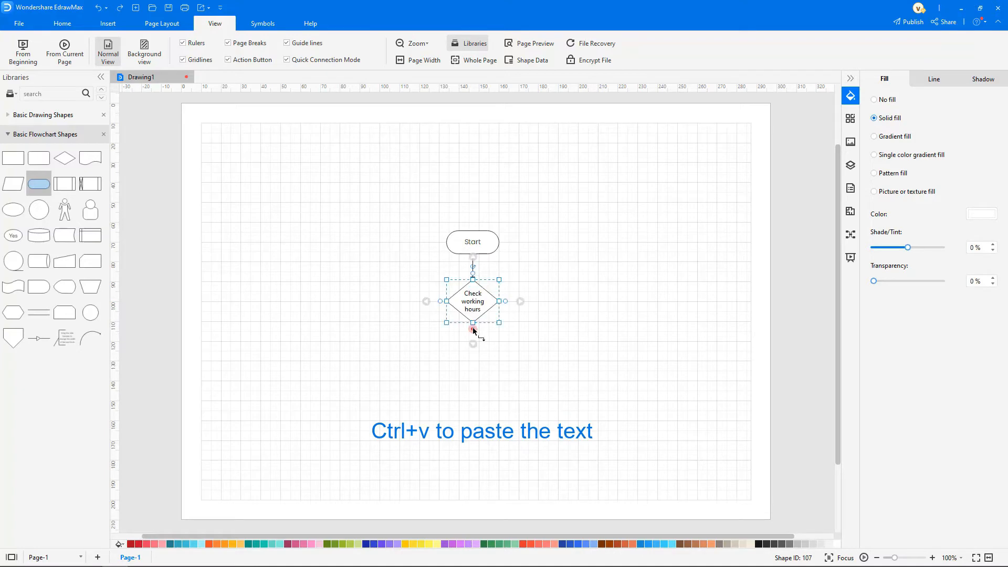
{"action": "left_click", "coordinate": [473, 334]}
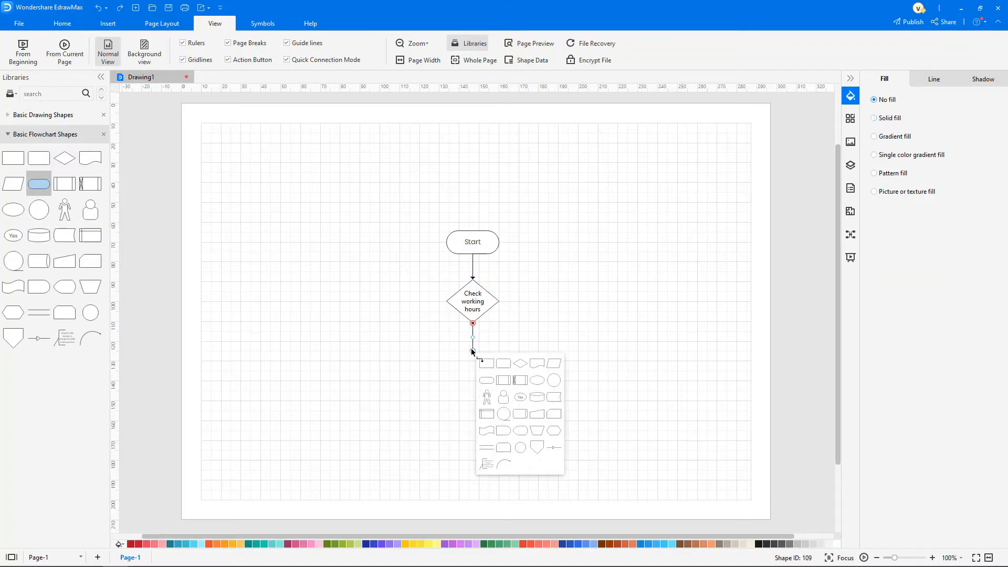
Chain a blank terminator downward to two blank connected process boxes
{"action": "left_click", "coordinate": [486, 363]}
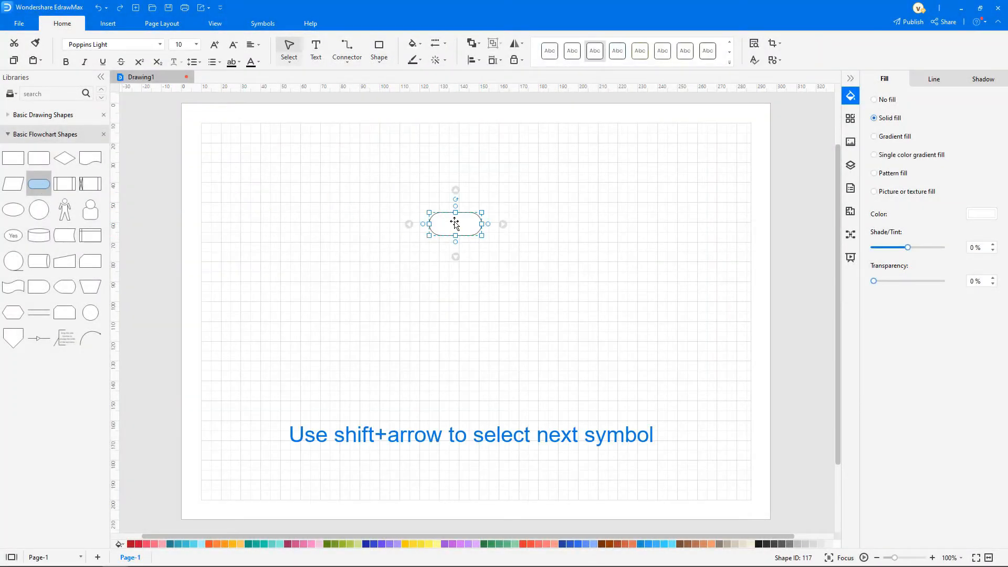
{"action": "left_click", "coordinate": [455, 256]}
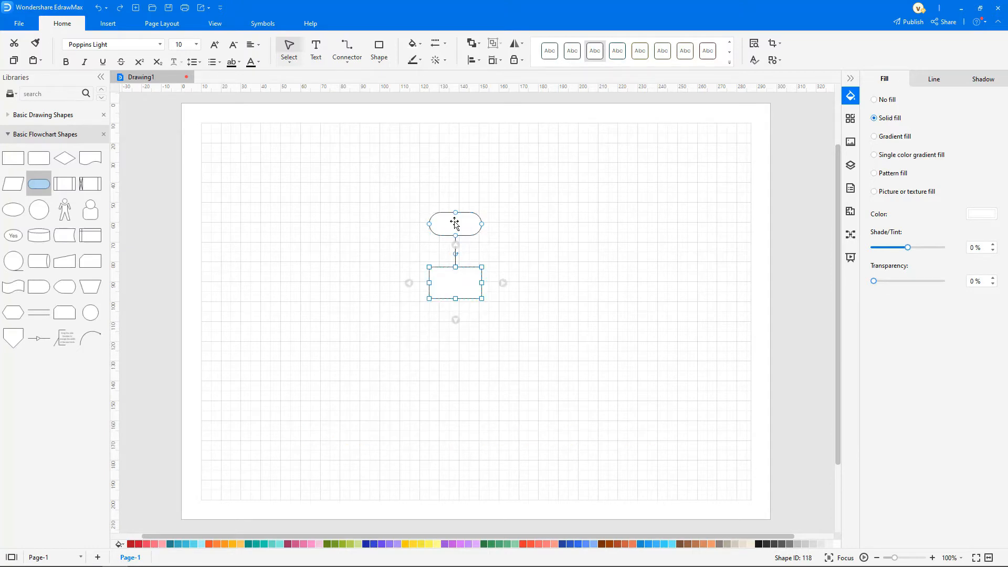
{"action": "key", "text": "Tab"}
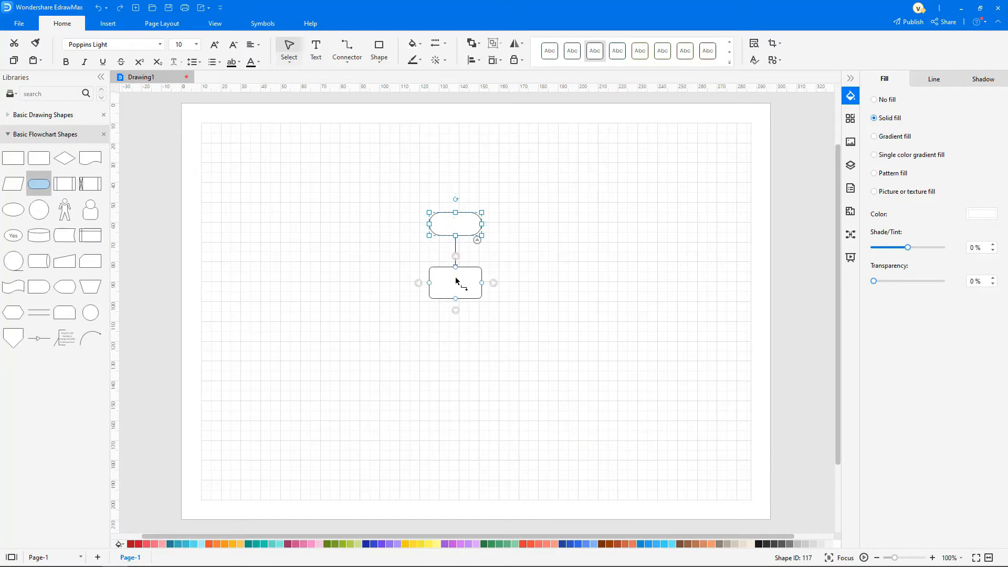
{"action": "left_click_drag", "start_coordinate": [455, 282], "coordinate": [455, 337]}
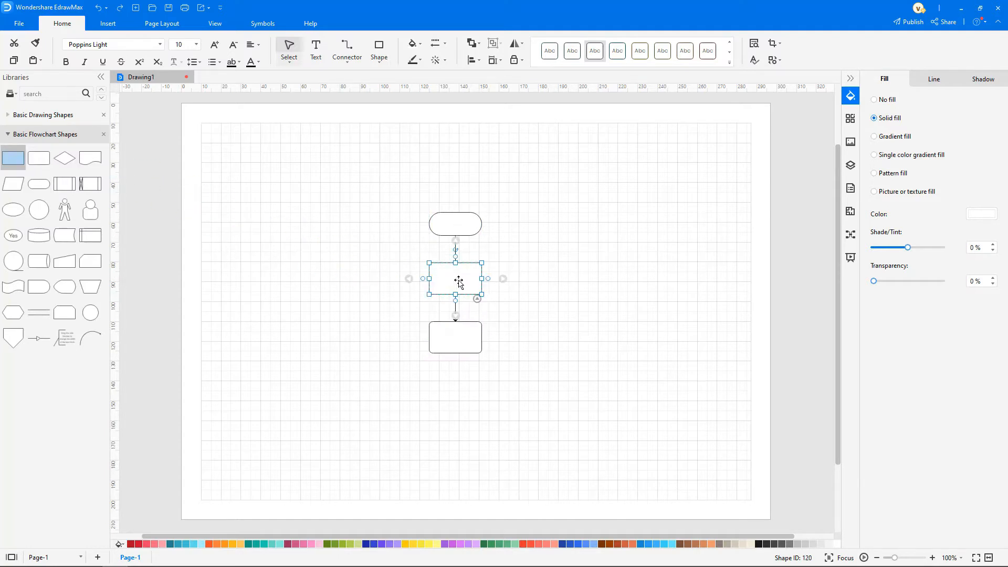
Apply the teal Harmony theme to the three-shape chain from the Theme pane
{"action": "left_click", "coordinate": [850, 119]}
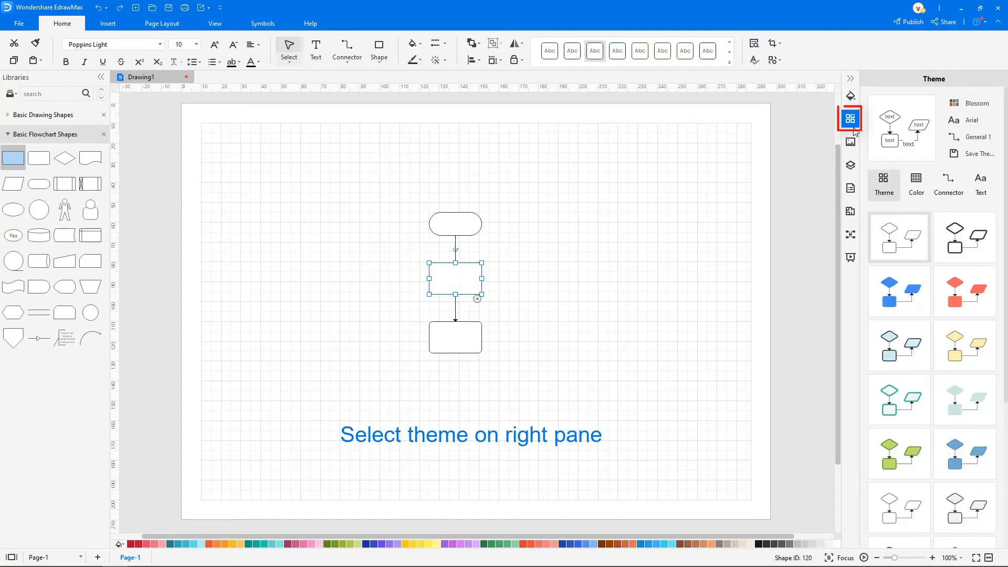
{"action": "left_click", "coordinate": [899, 291]}
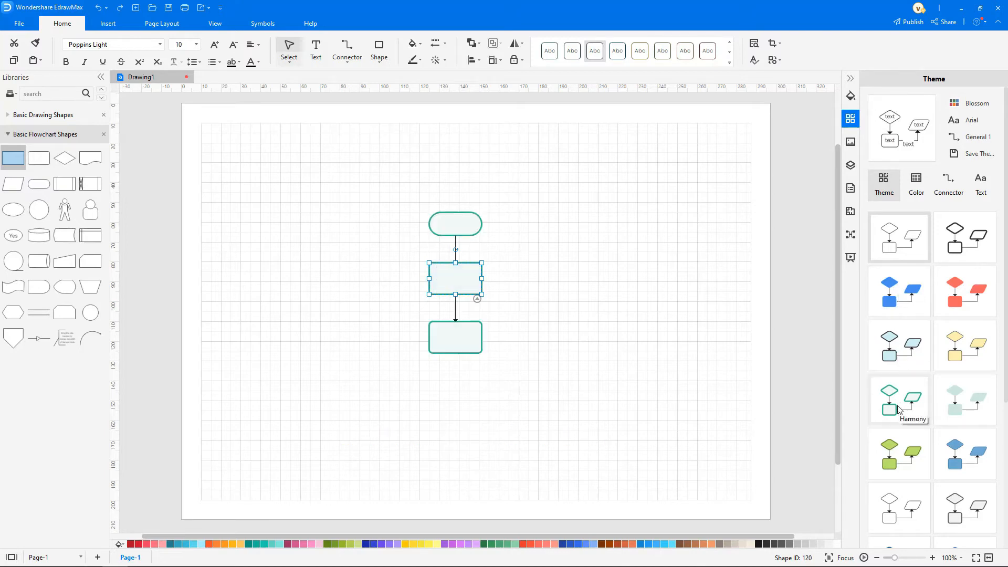
{"action": "left_click", "coordinate": [898, 452]}
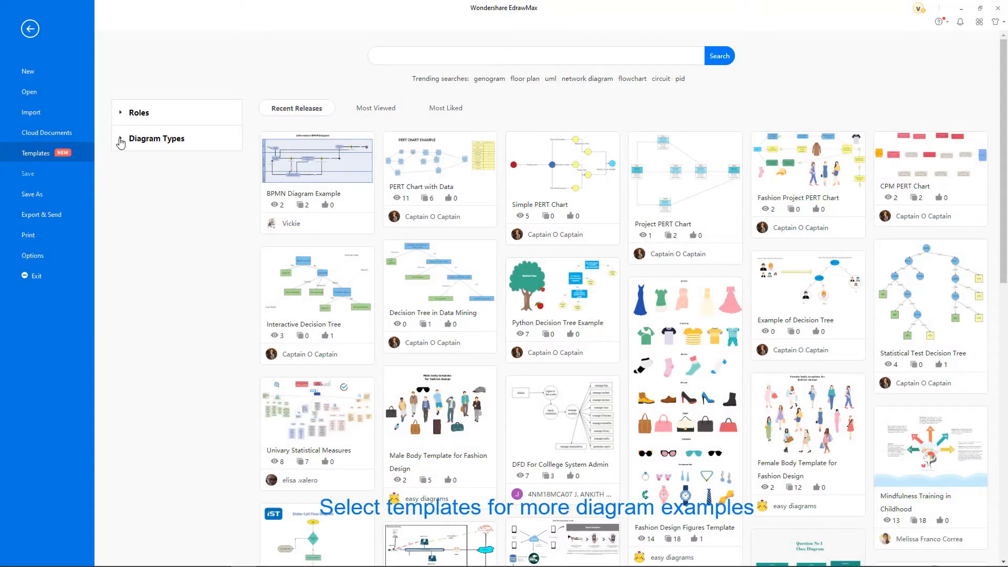
Open the E-commerce Trusteeship Service template from Diagram Types > Flowchart > Basic Flowchart
{"action": "left_click", "coordinate": [156, 139]}
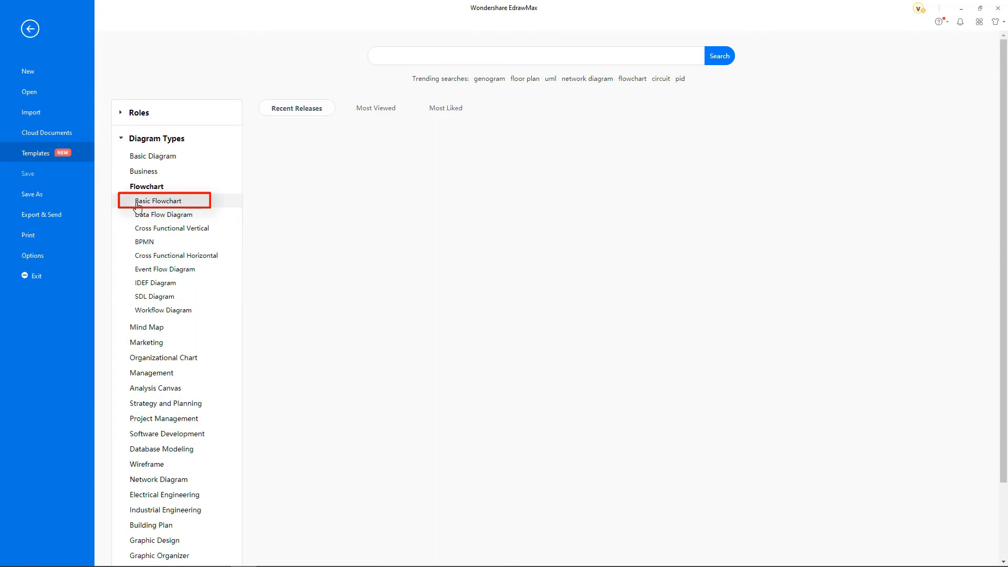
{"action": "left_click", "coordinate": [159, 200]}
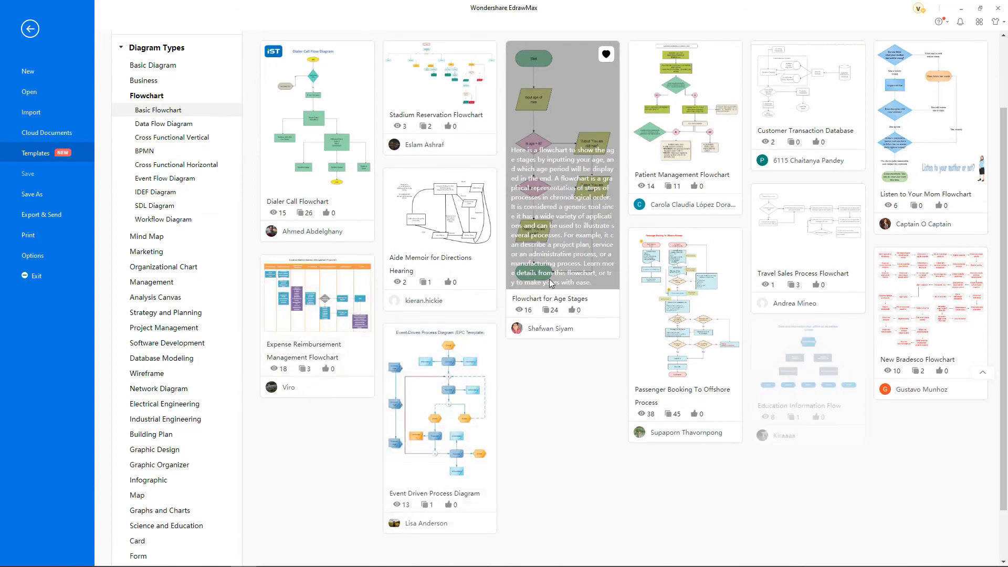
{"action": "left_click", "coordinate": [549, 299]}
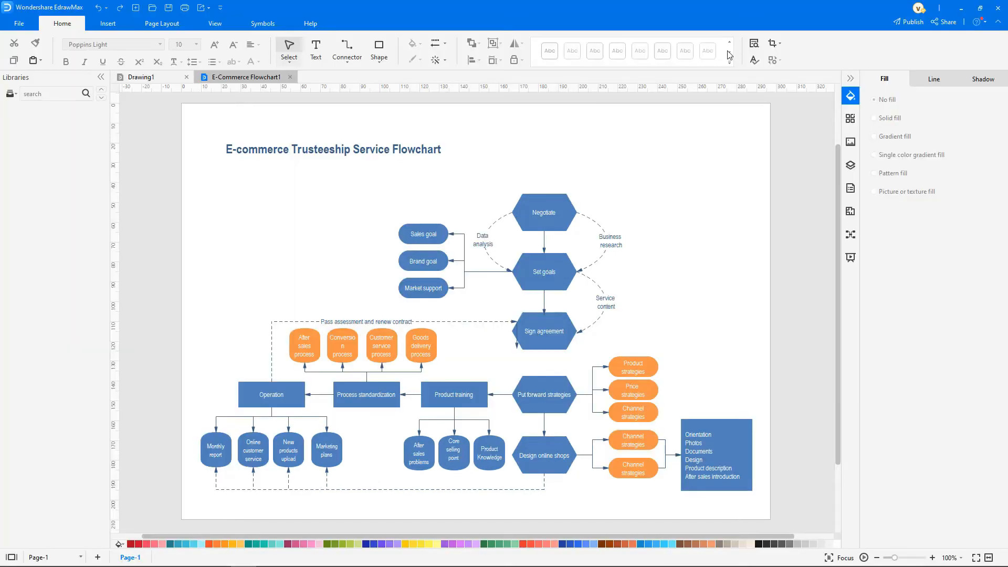
Recolour every step of the flowchart purple using Auto Formatting on the Home tab
{"action": "left_click", "coordinate": [435, 61]}
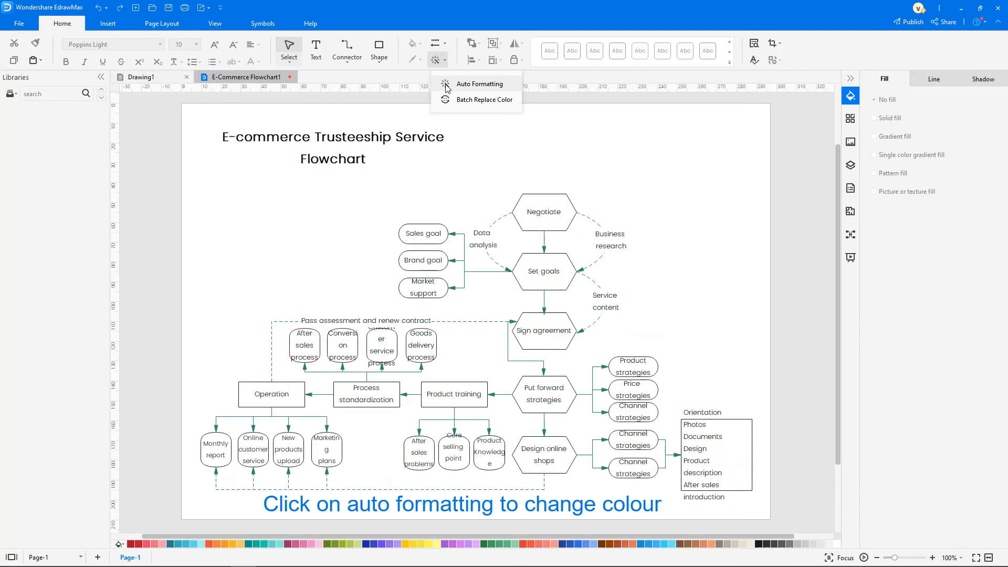
{"action": "left_click", "coordinate": [481, 84]}
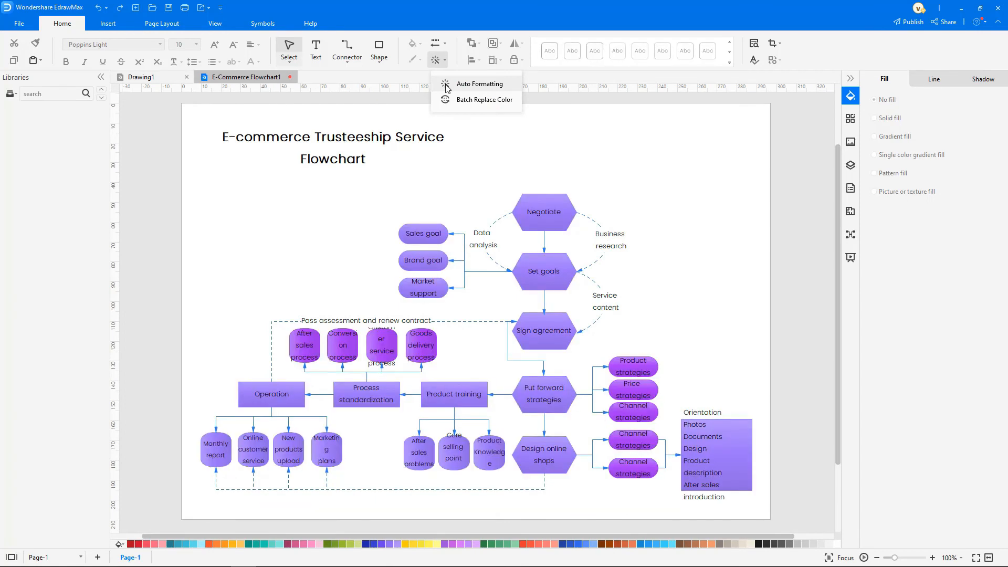